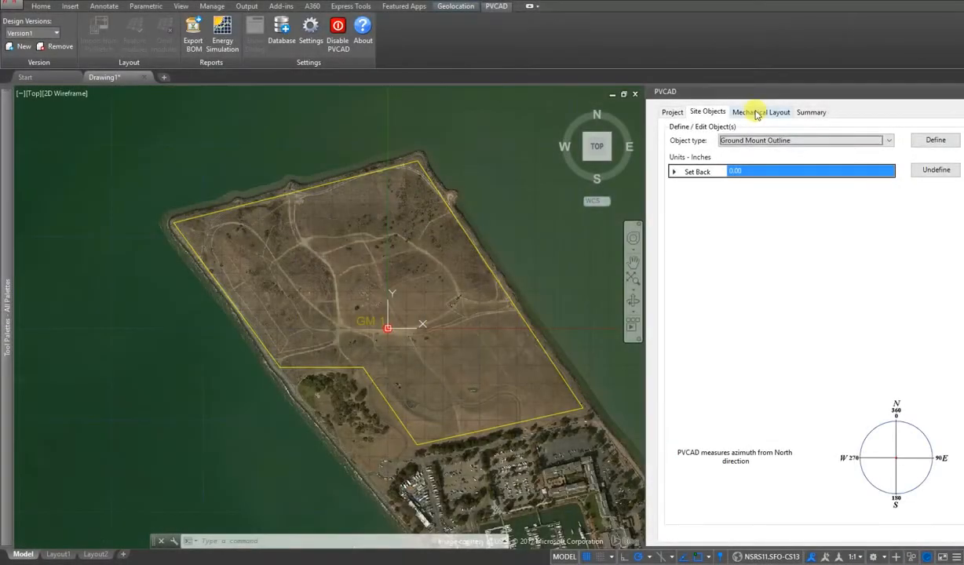
- Show the Mechanical Layout settings for the 1-axis tracker with Canadian Solar CS6X-345M modules
{"action": "left_click", "coordinate": [761, 111]}
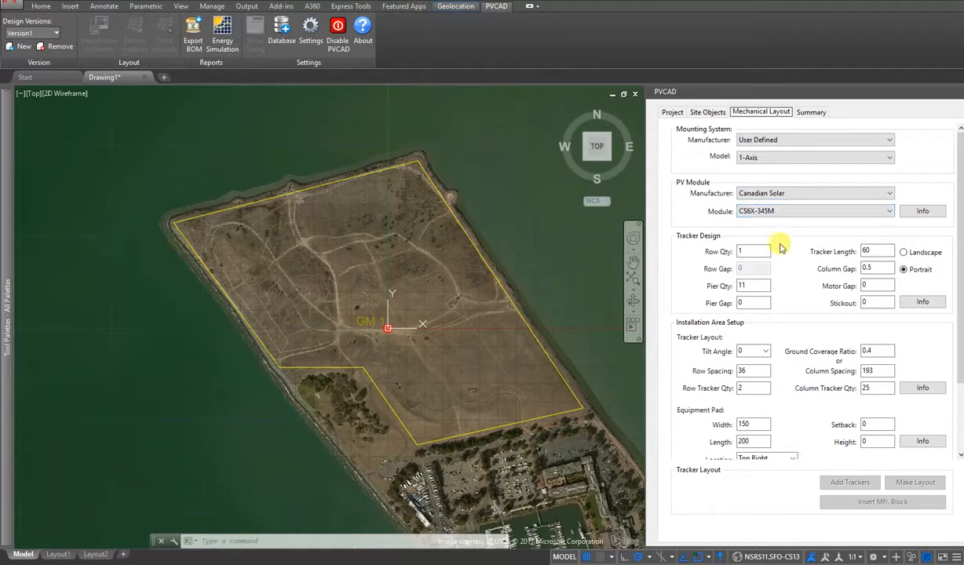
{"action": "mouse_move", "coordinate": [802, 279]}
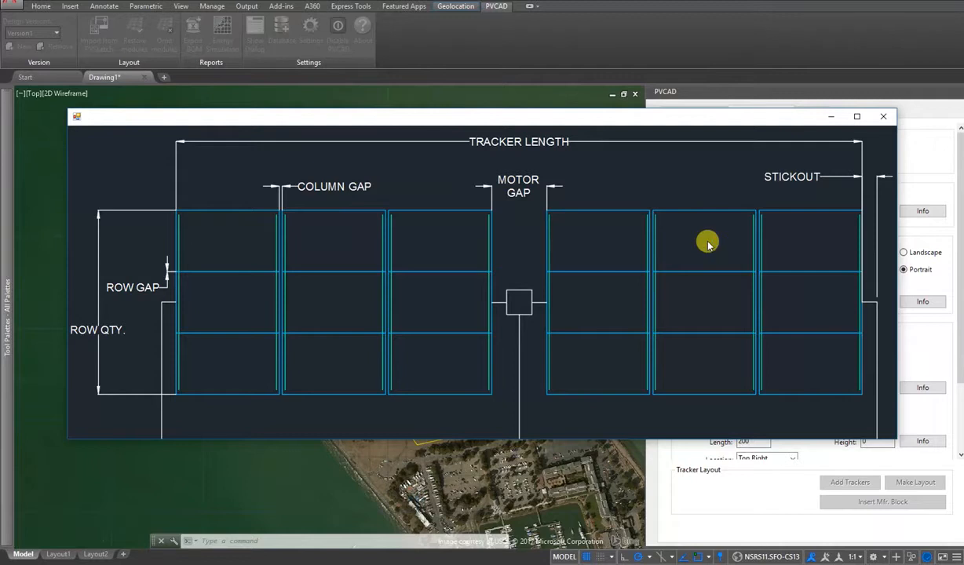
{"action": "mouse_move", "coordinate": [708, 238]}
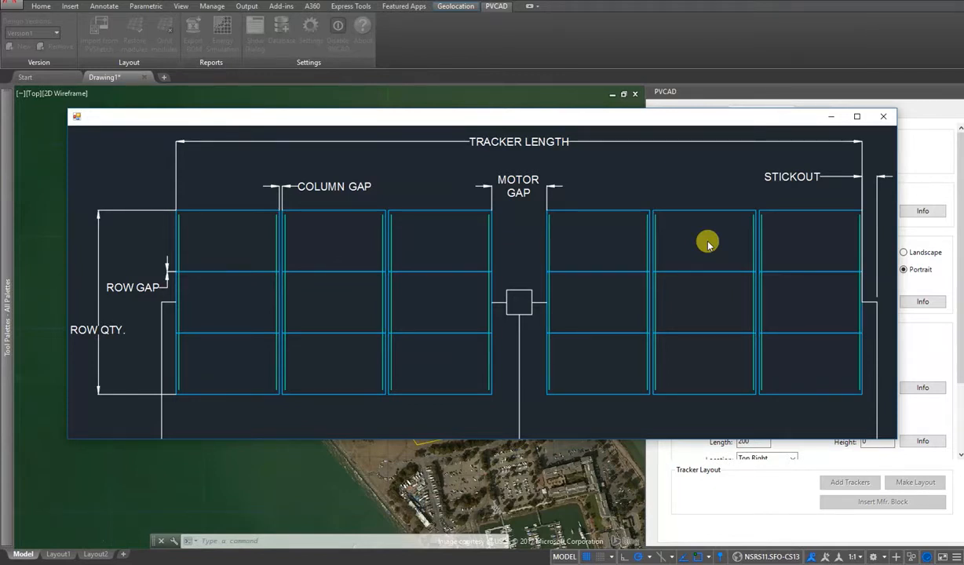
{"action": "mouse_move", "coordinate": [864, 137]}
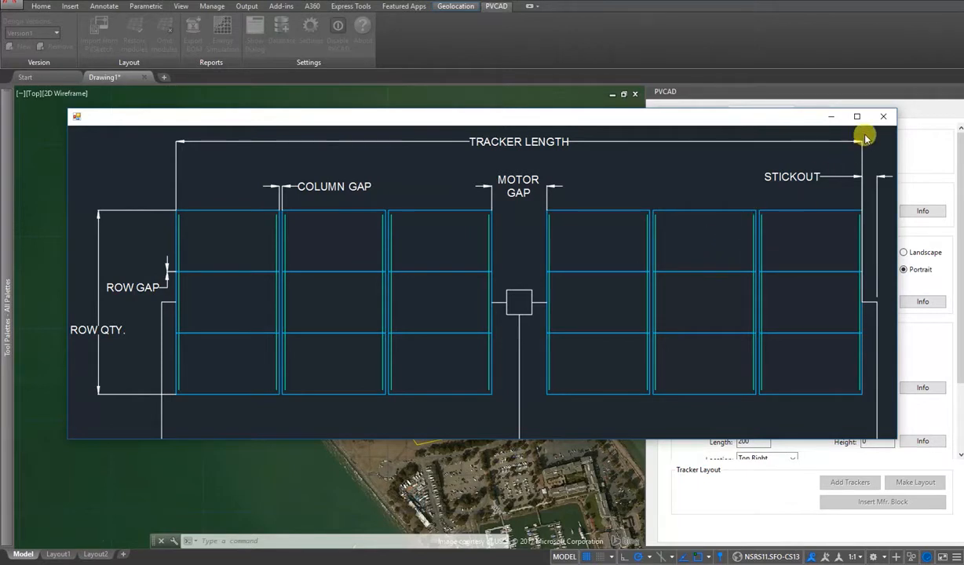
{"action": "mouse_move", "coordinate": [884, 116]}
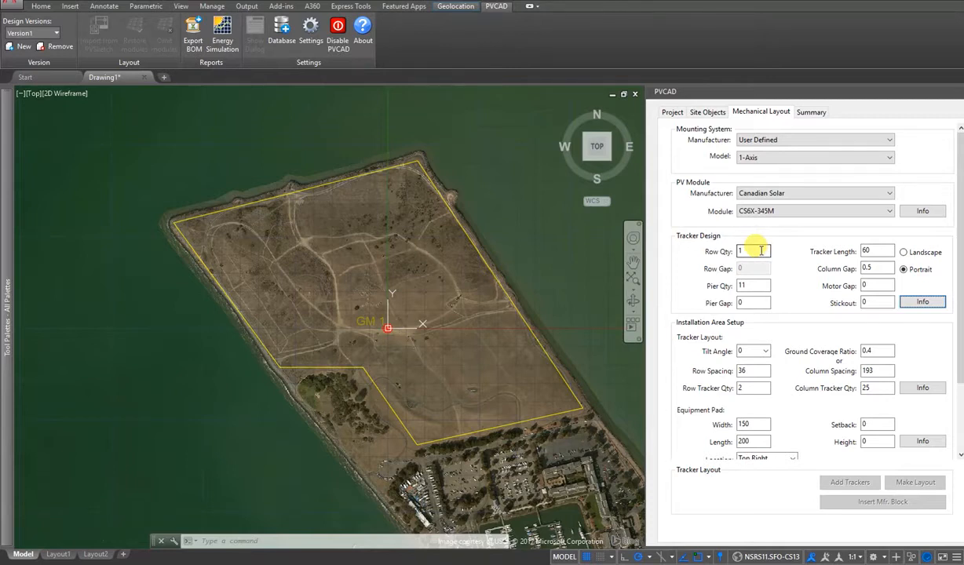
{"action": "mouse_move", "coordinate": [821, 263]}
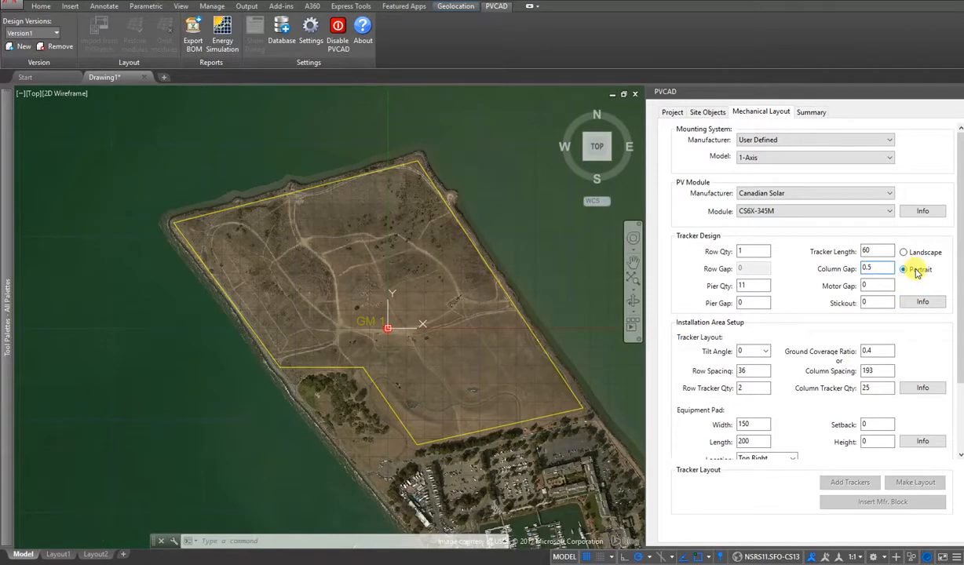
{"action": "left_click", "coordinate": [904, 269]}
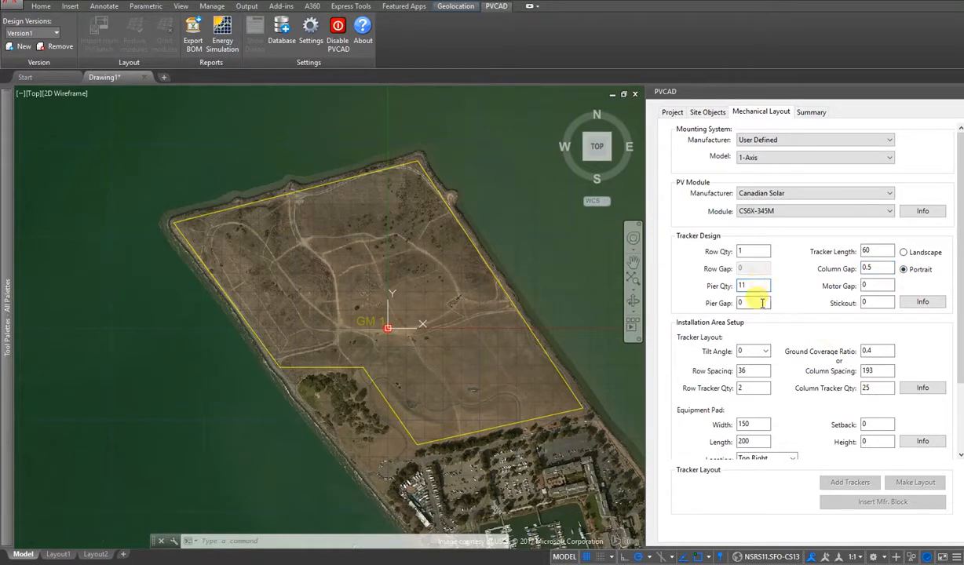
{"action": "left_click", "coordinate": [878, 285]}
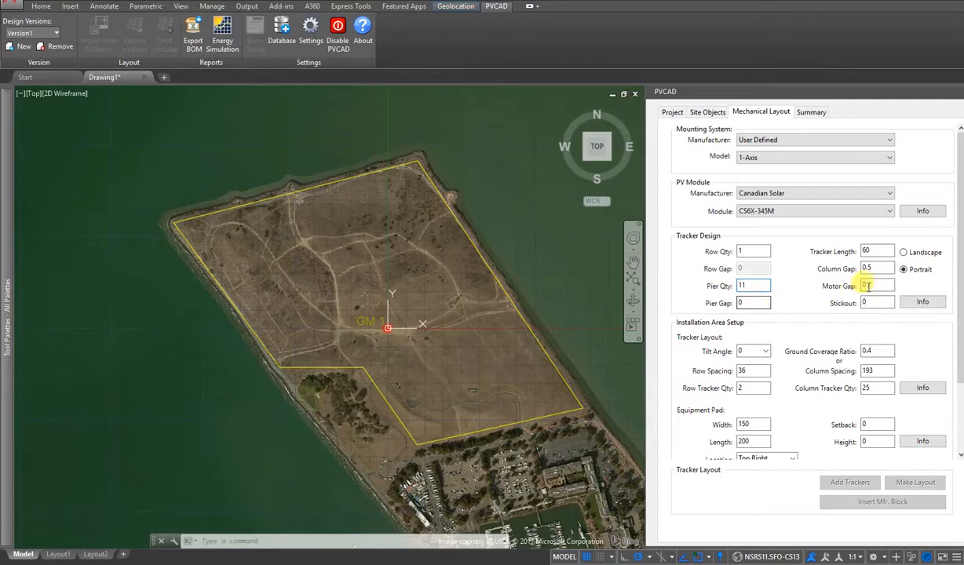
{"action": "left_click", "coordinate": [876, 302]}
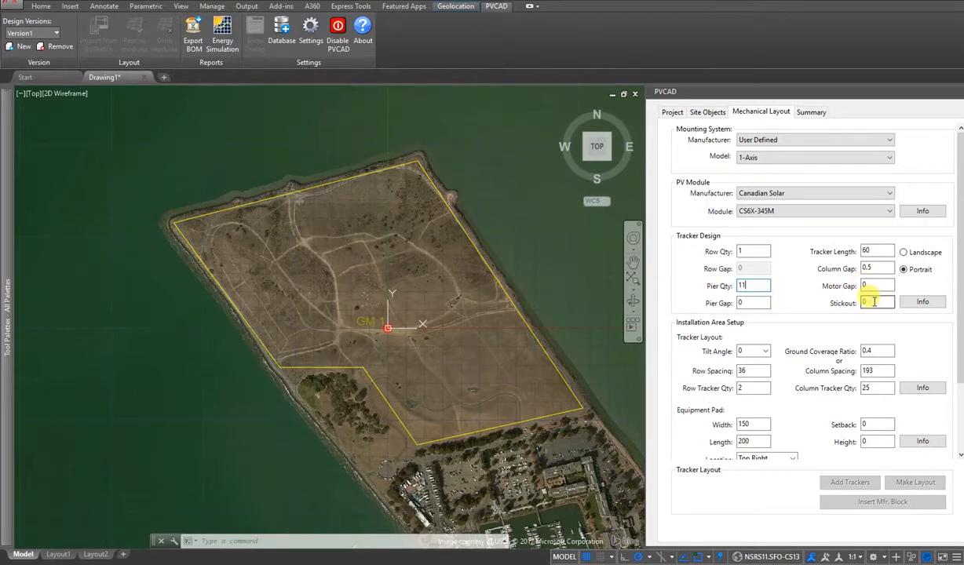
{"action": "mouse_move", "coordinate": [809, 305]}
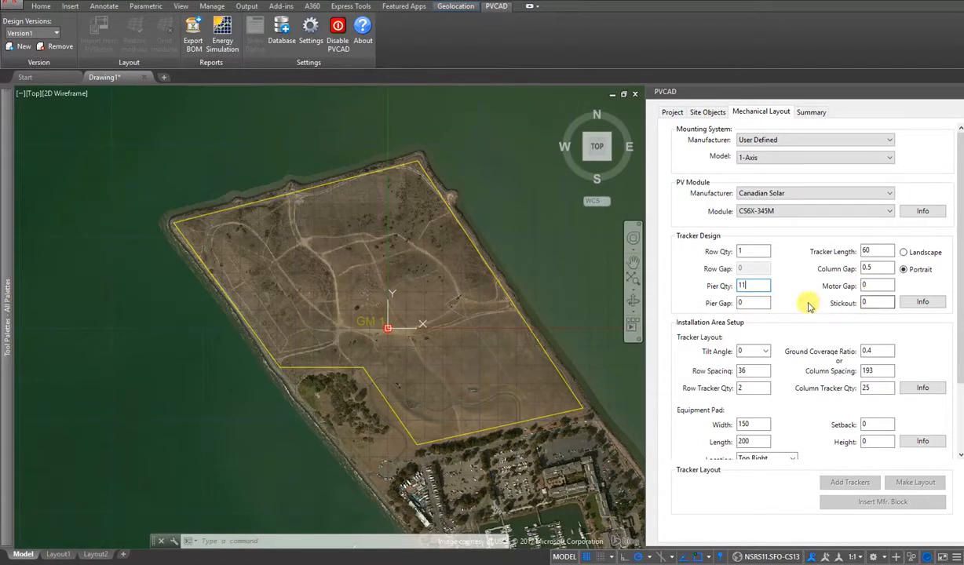
{"action": "scroll", "scroll_direction": "down", "scroll_amount": 3}
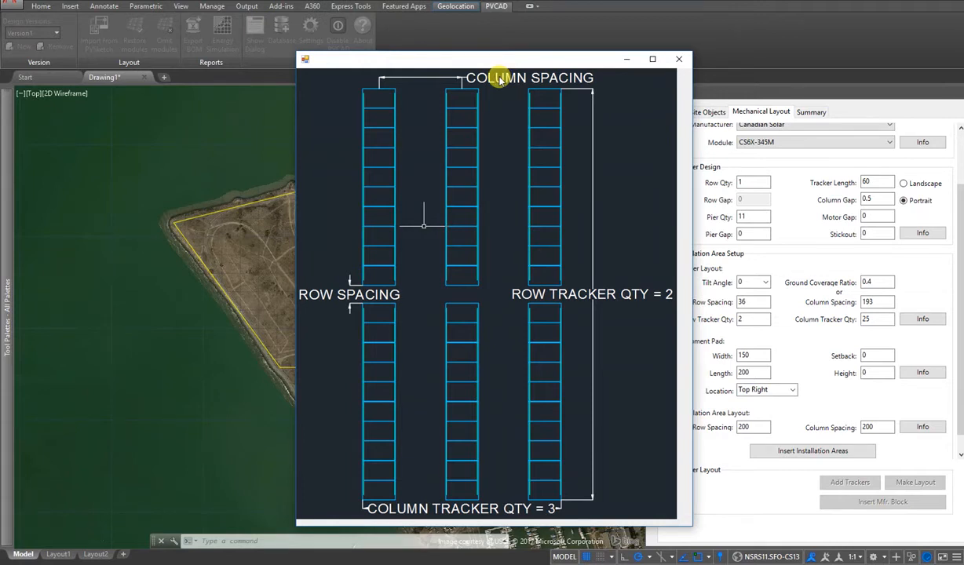
{"action": "mouse_move", "coordinate": [662, 77]}
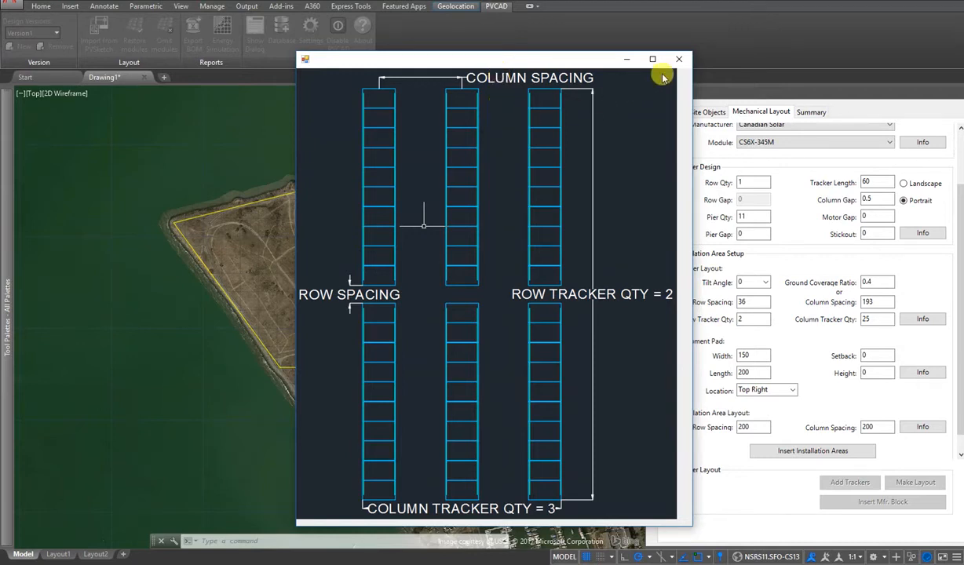
- Close the Tracker Layout Info row and column spacing diagram to return to the layout settings
{"action": "left_click", "coordinate": [679, 59]}
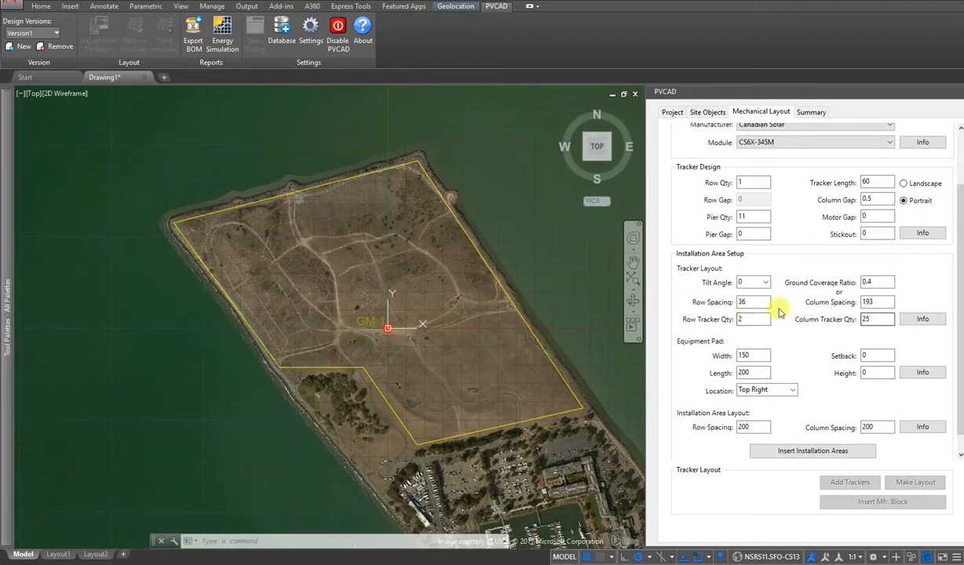
{"action": "left_click", "coordinate": [754, 301]}
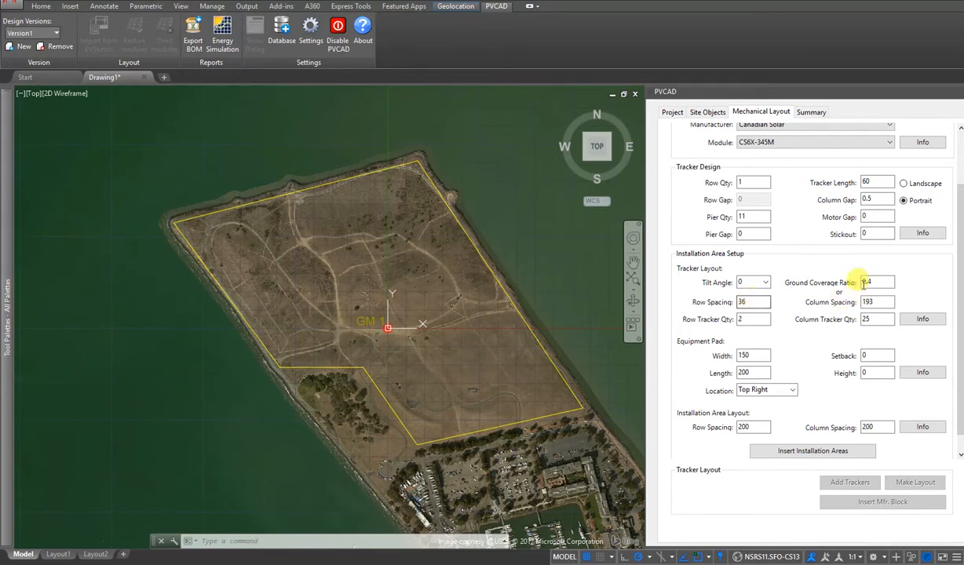
{"action": "left_click", "coordinate": [876, 281]}
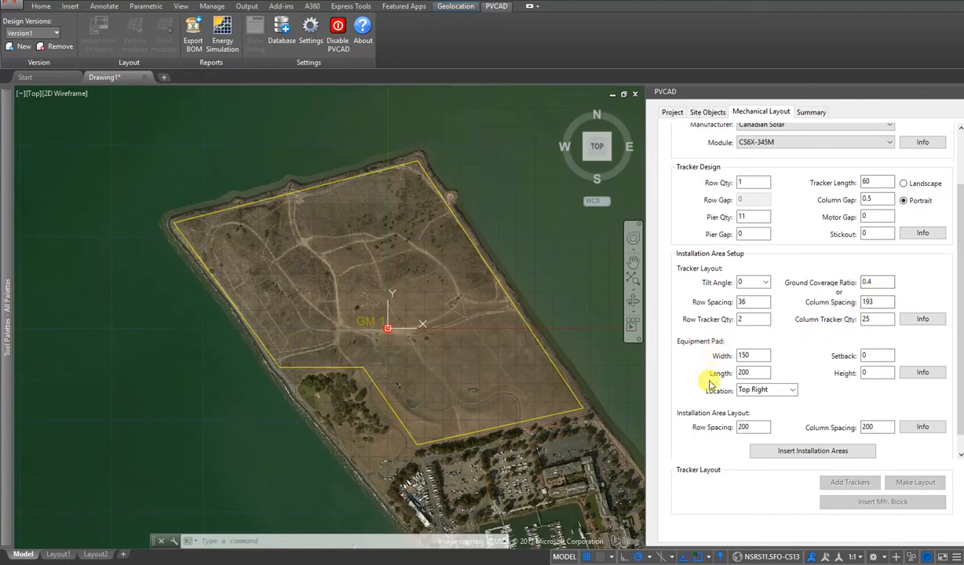
{"action": "mouse_move", "coordinate": [734, 415]}
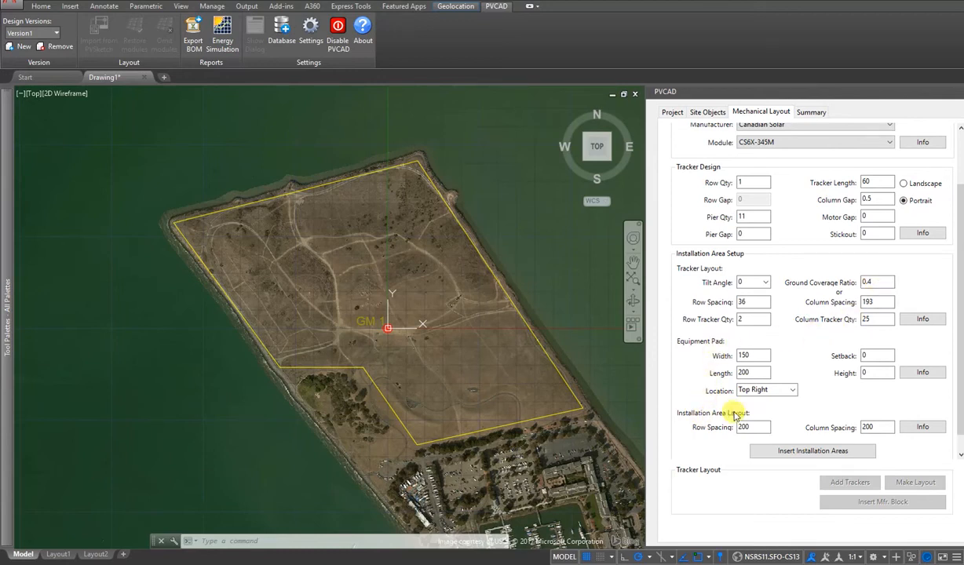